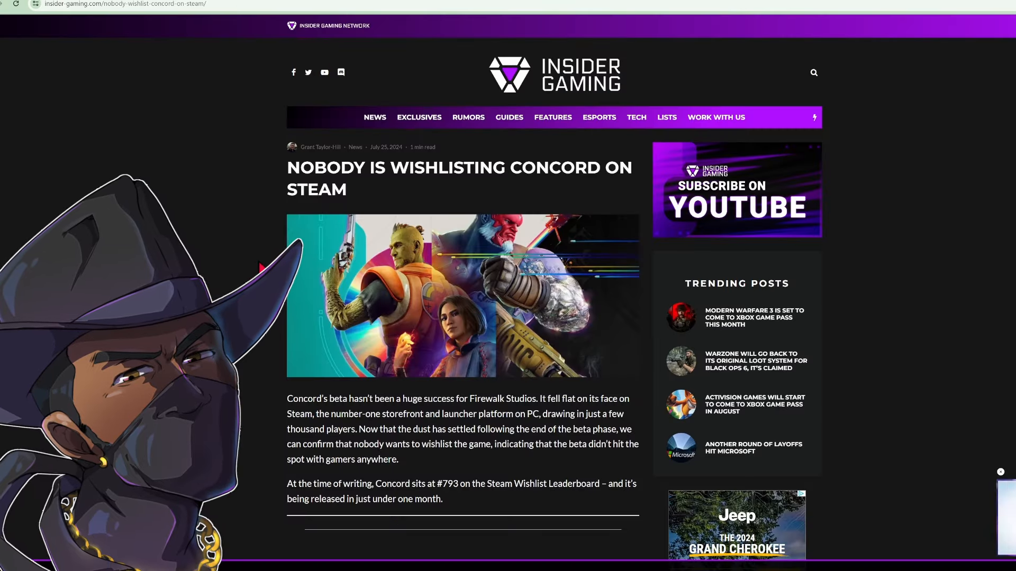
Scroll down through the currently open page.
scroll("down", 3)
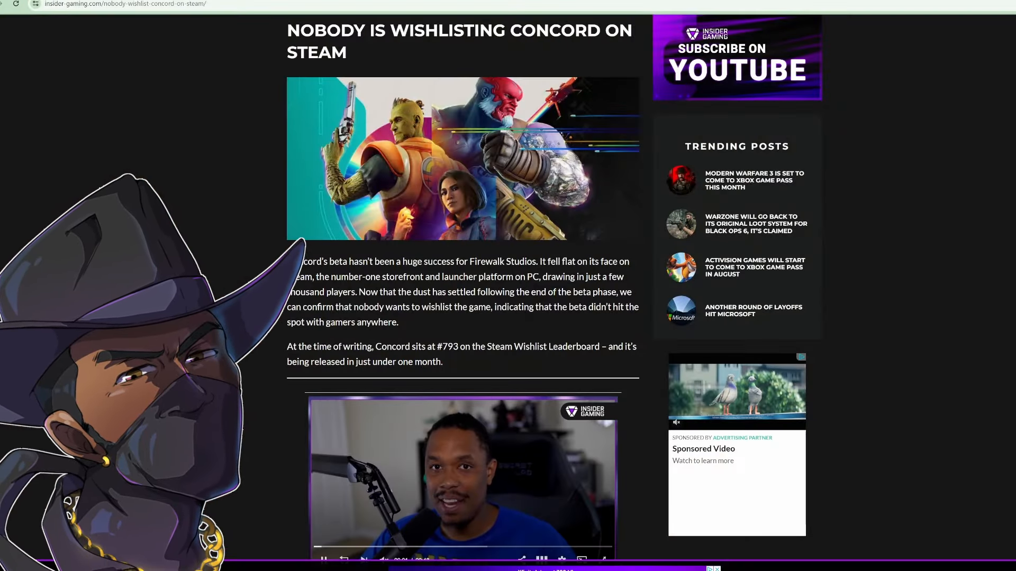
scroll("down", 3)
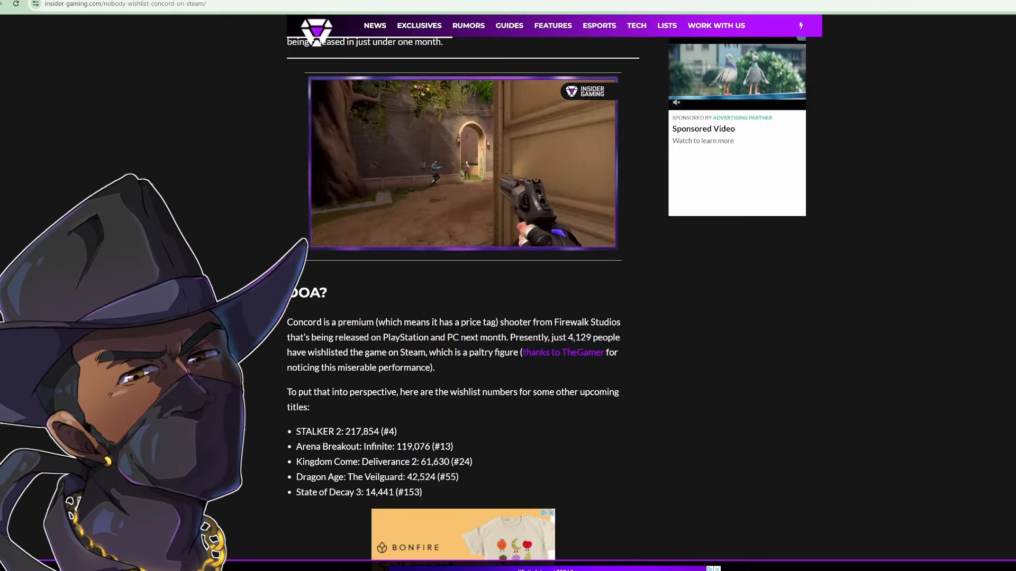
scroll("down", 3)
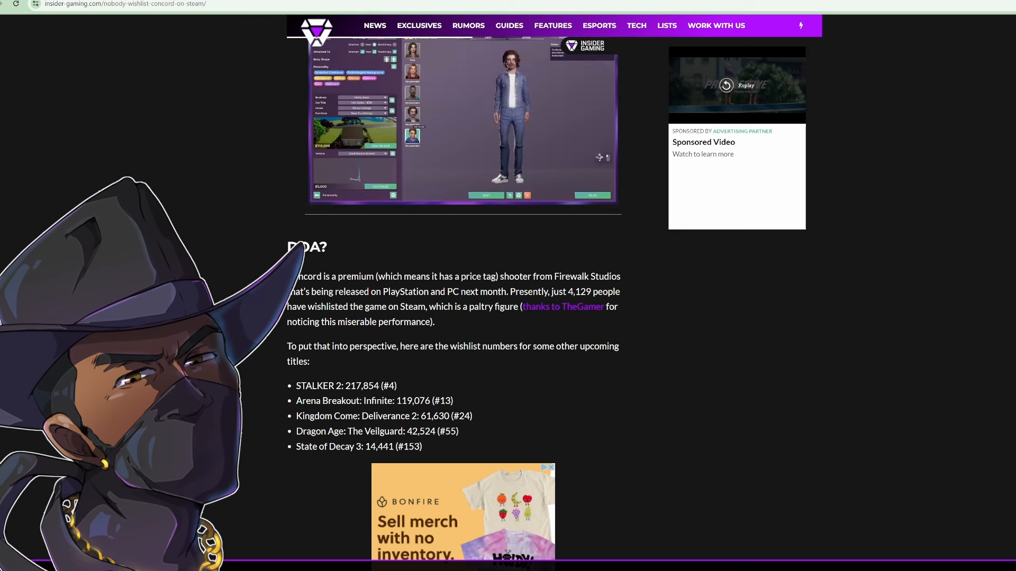
scroll("down", 3)
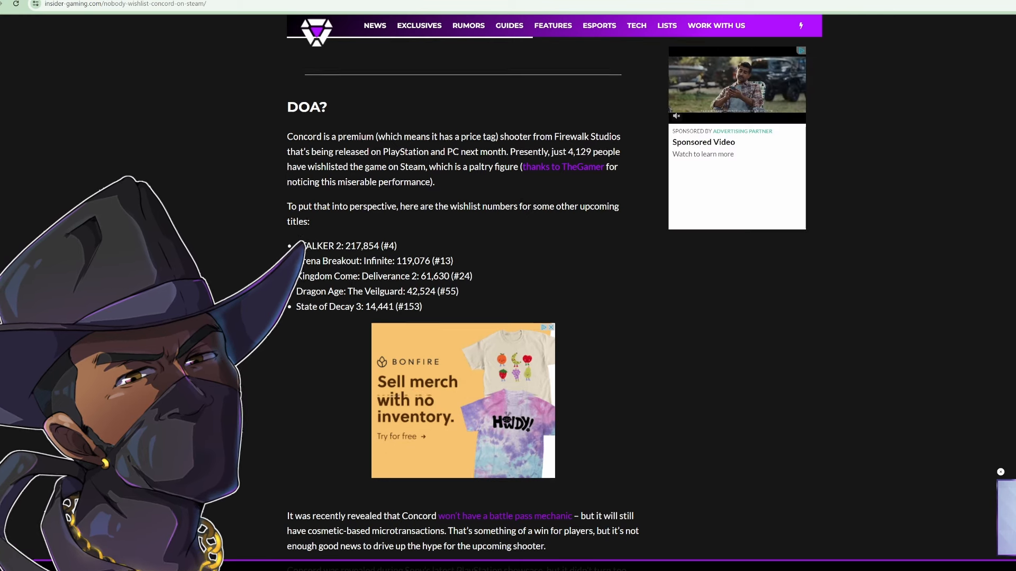
scroll("down", 3)
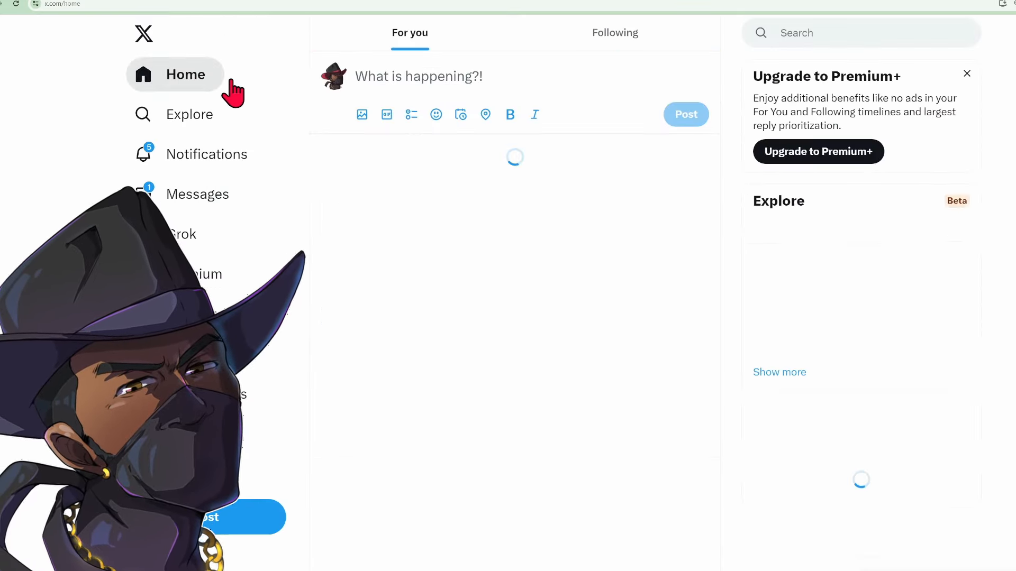
Search X for 'marvel rivals' via the suggestion and scroll the Top results.
type("marvel riv")
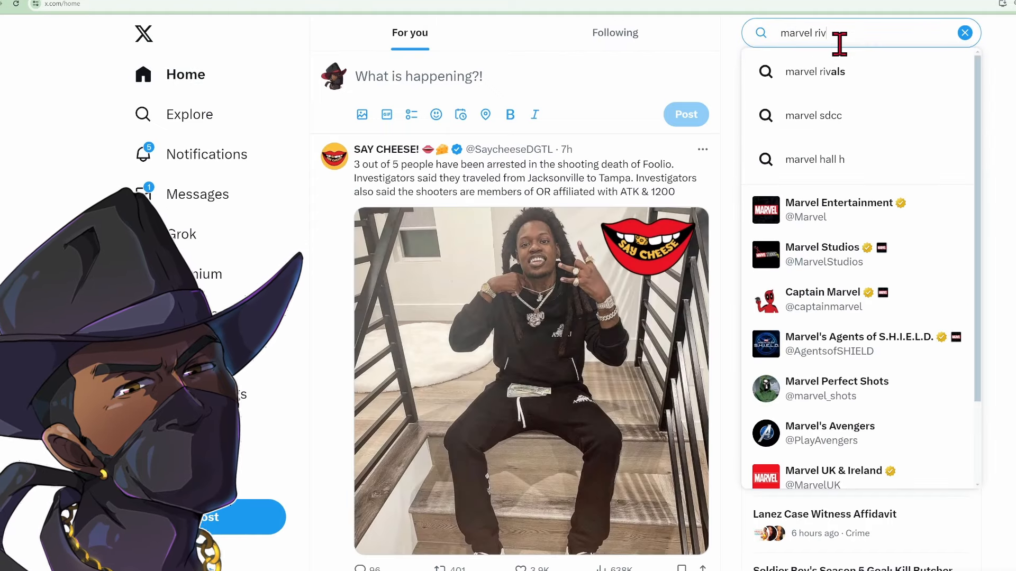
left_click(815, 71)
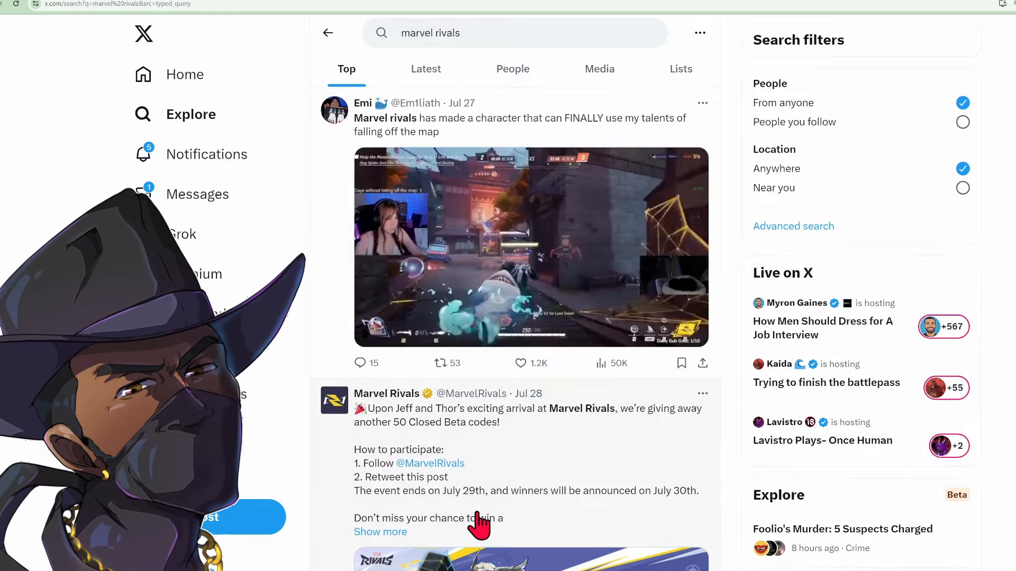
scroll("down", 3)
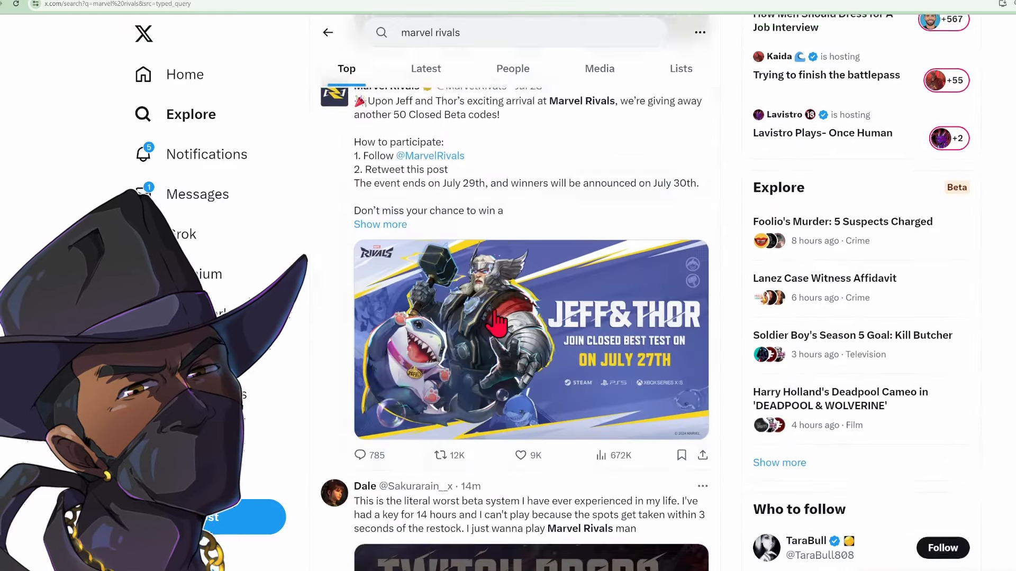
scroll("down", 3)
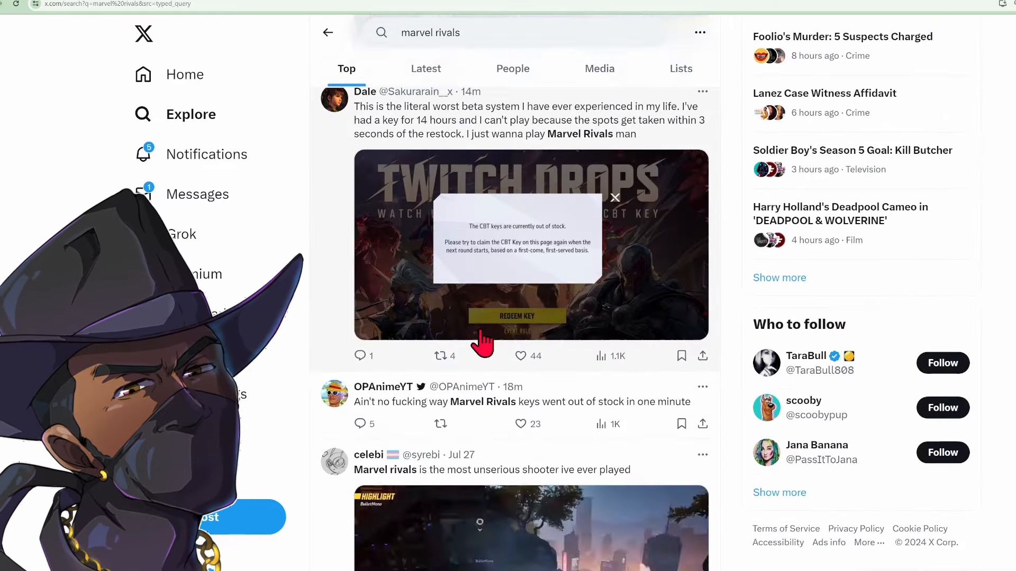
scroll("down", 3)
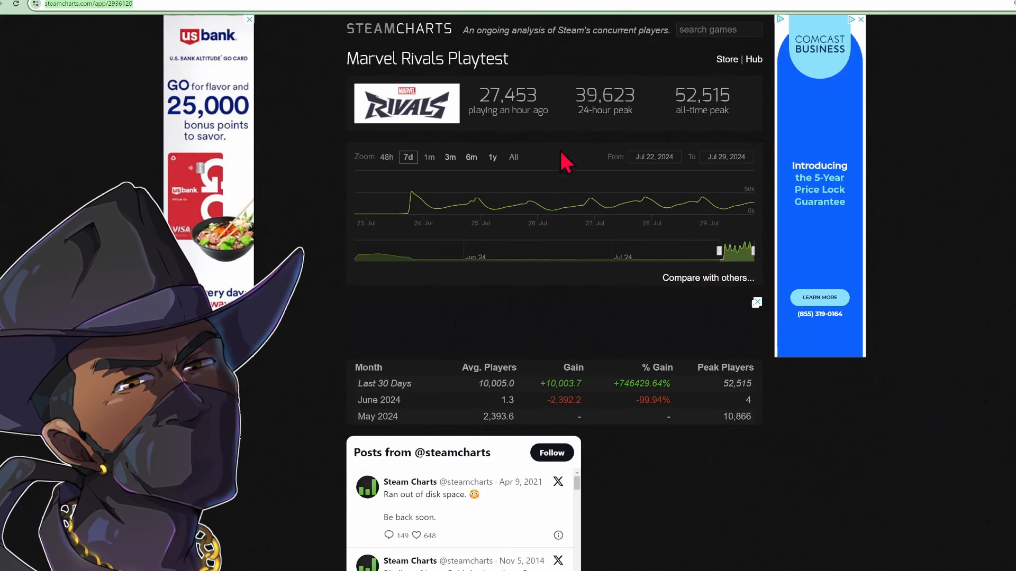
mouse_move(587, 86)
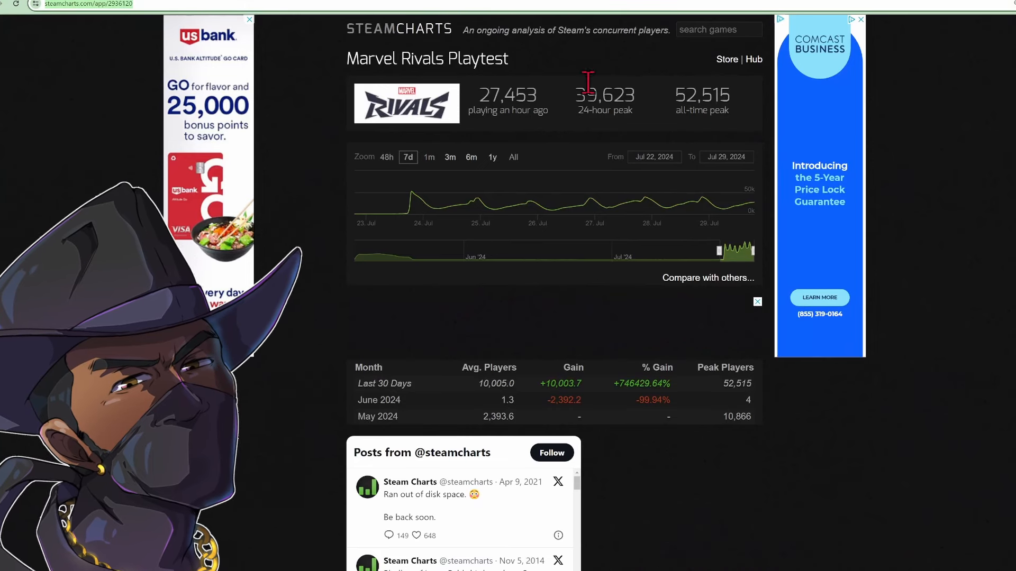
mouse_move(503, 207)
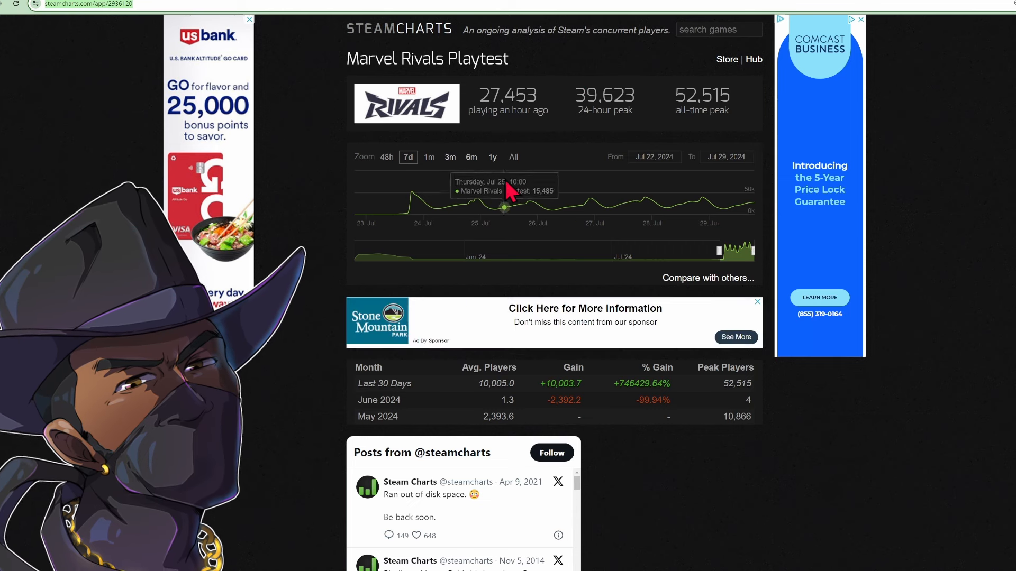
mouse_move(536, 242)
type("marvel rivals pla")
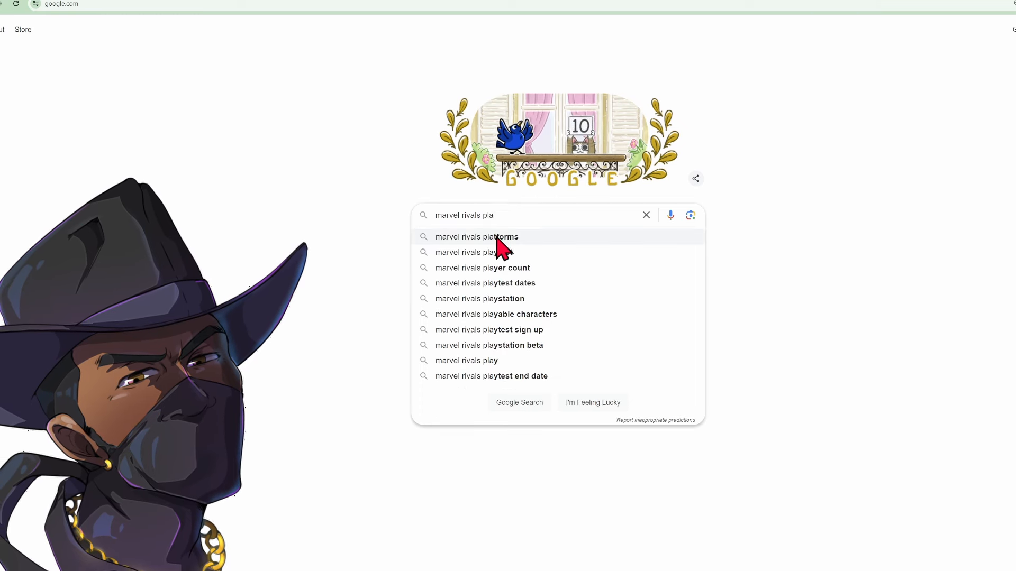
Pick the 'marvel rivals platforms' Google suggestion to see its release platforms.
left_click(477, 236)
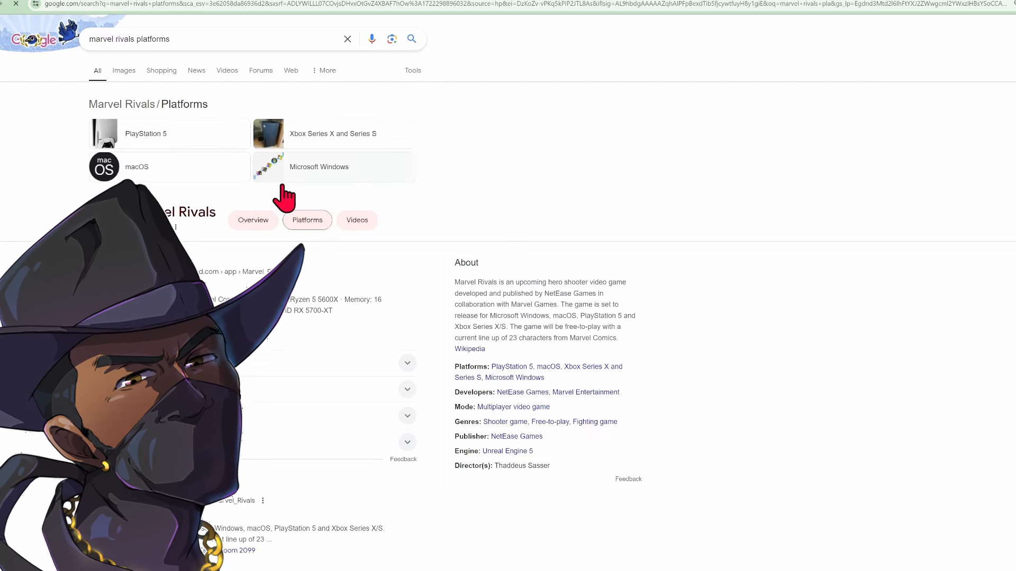
mouse_move(382, 173)
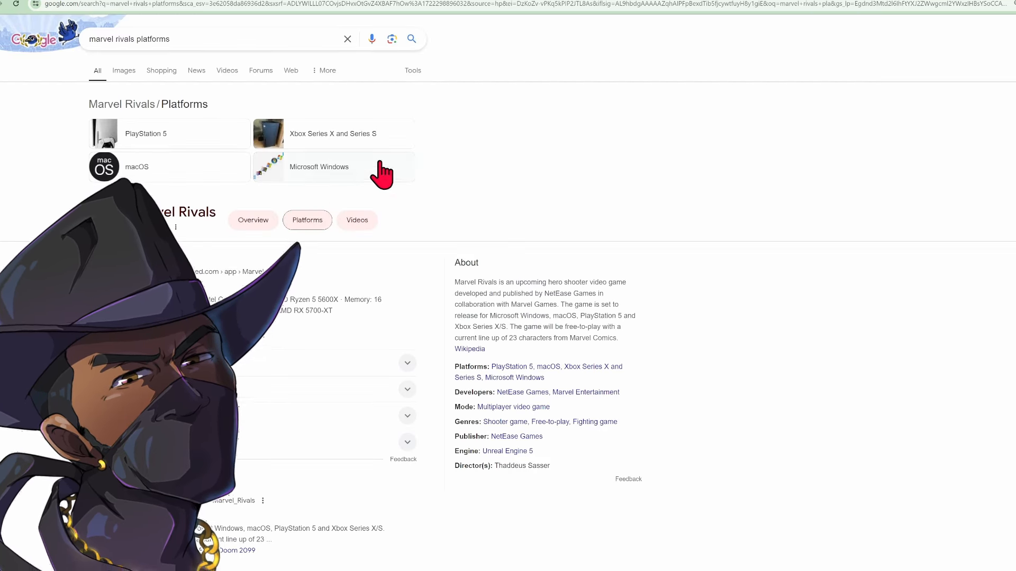